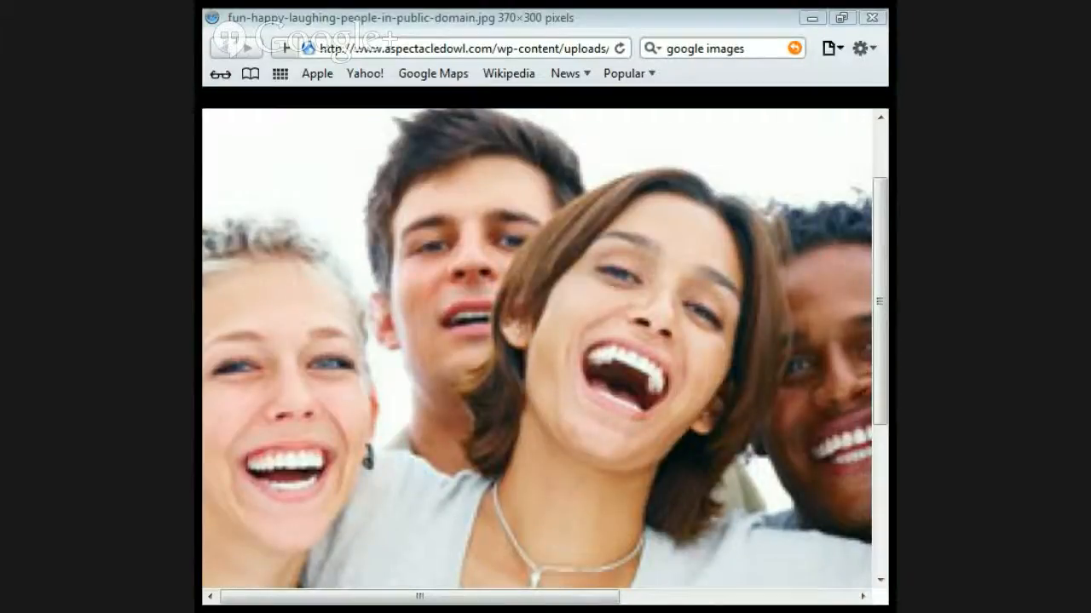
# Step: Open the fun-happy-laughing-people photo full-size in its own Safari tab
pyautogui.click(878, 97)
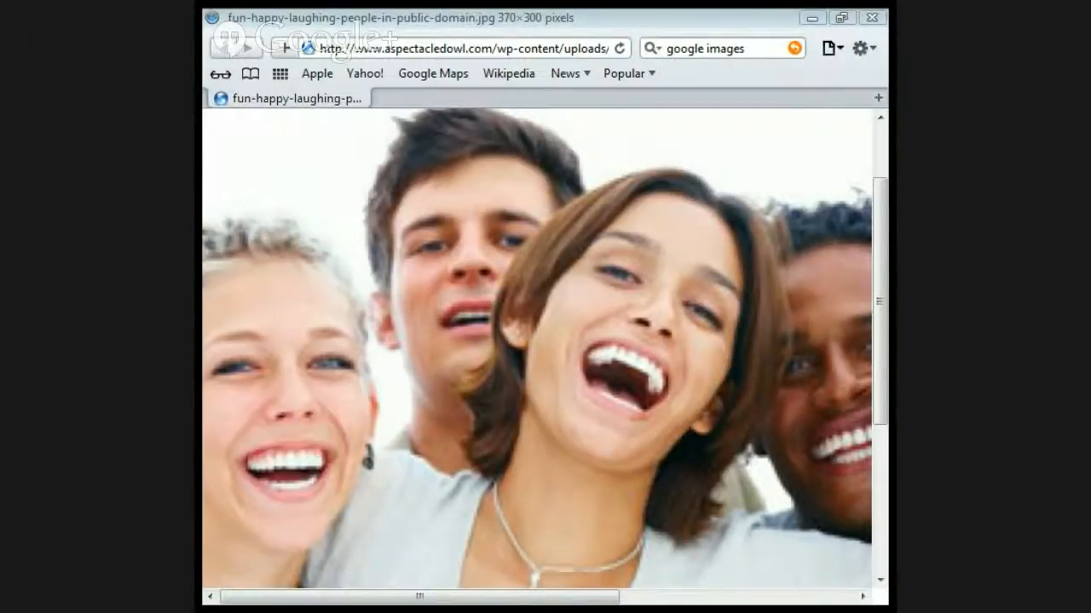